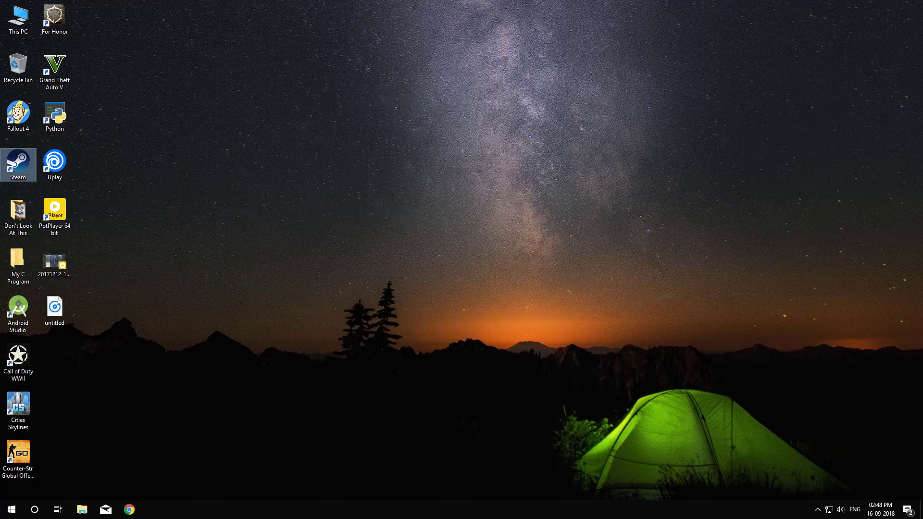
mouse_move(445, 258)
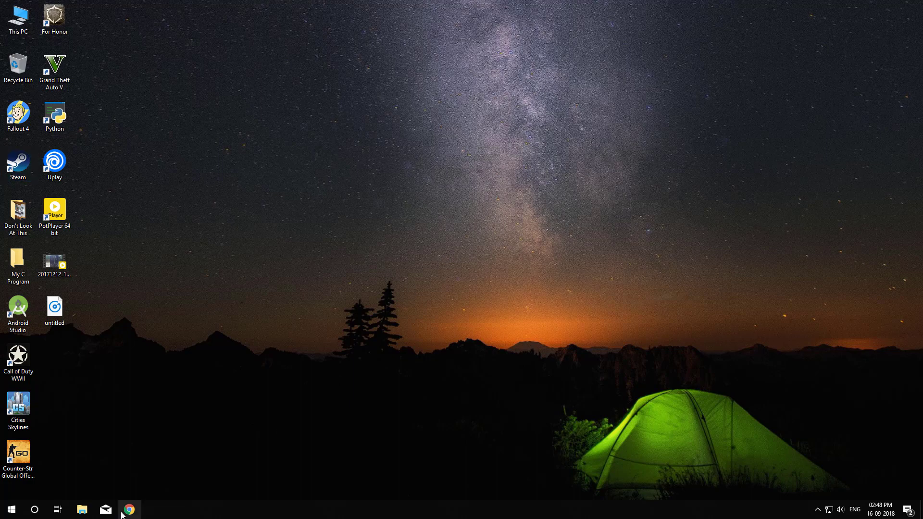
Go to codeblocks.org and enter its Downloads section
text(codeblocks.org)
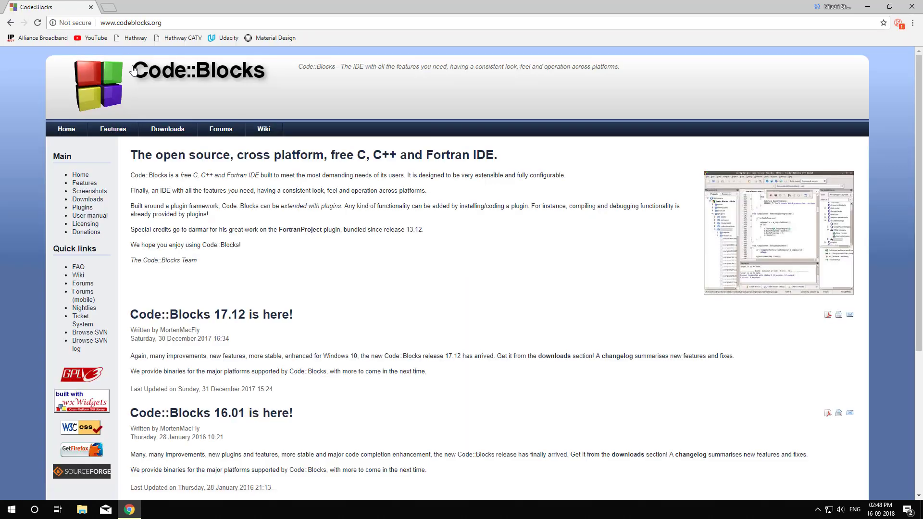
click(167, 129)
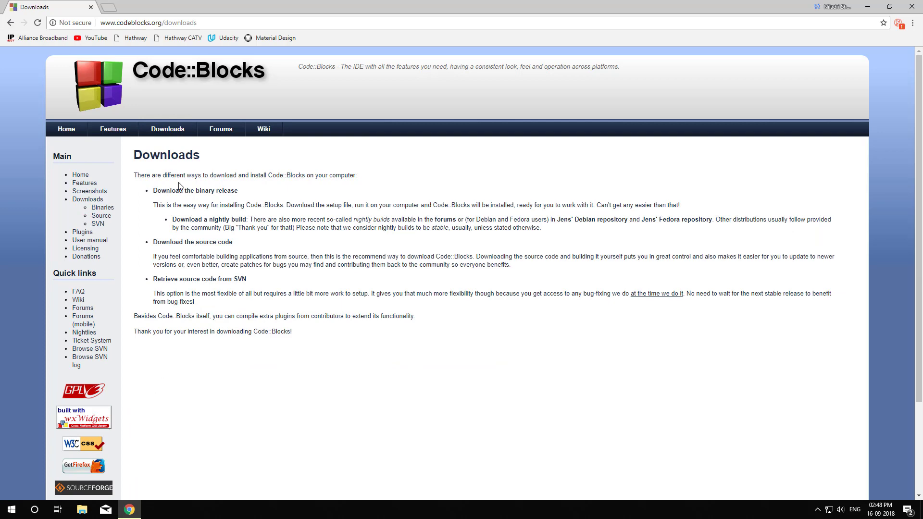
From the binary release list, download codeblocks-17.12mingw-setup.exe via the Sourceforge.net link
click(195, 190)
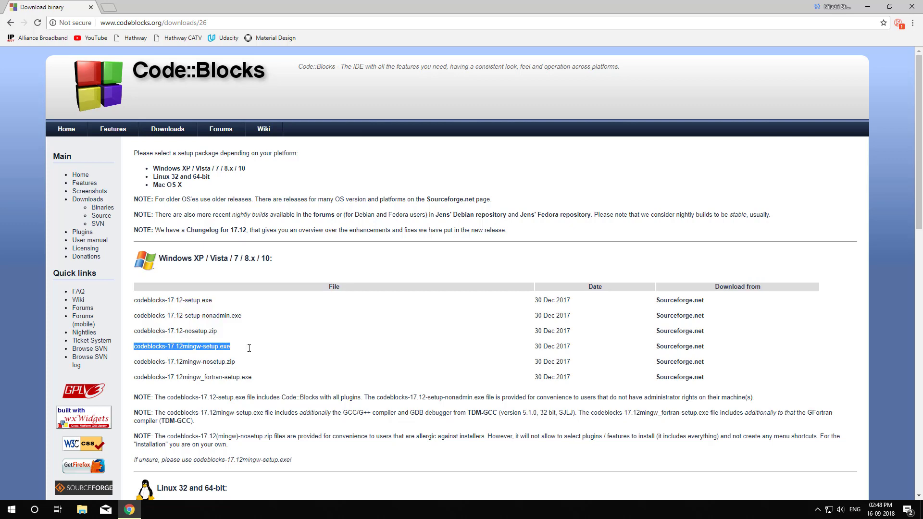
mouse_move(677, 352)
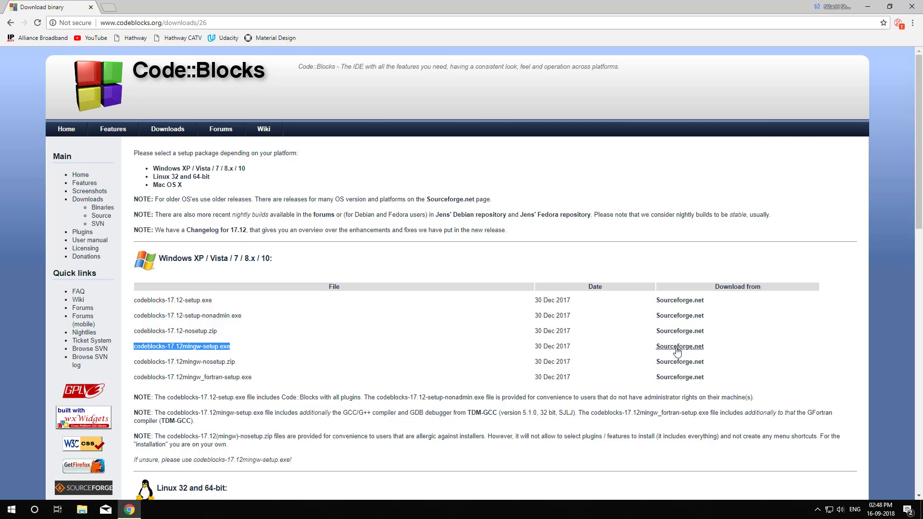
click(680, 346)
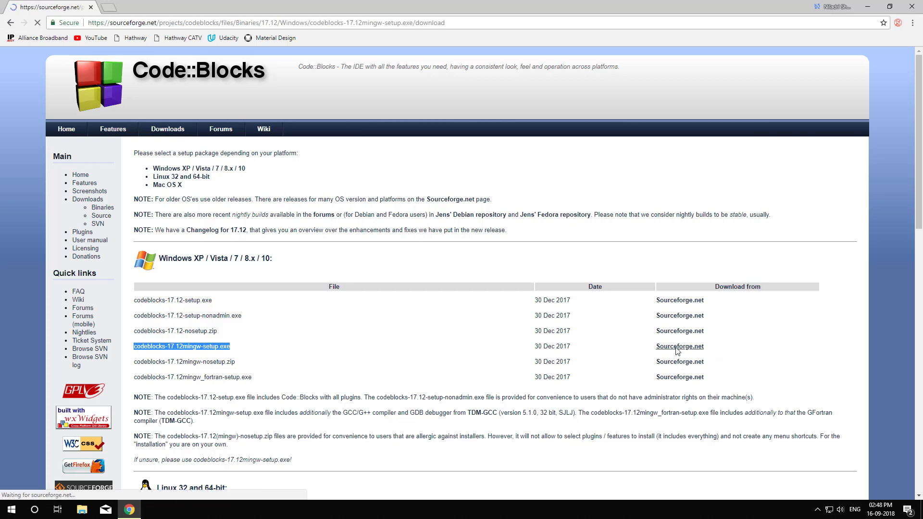
click(679, 346)
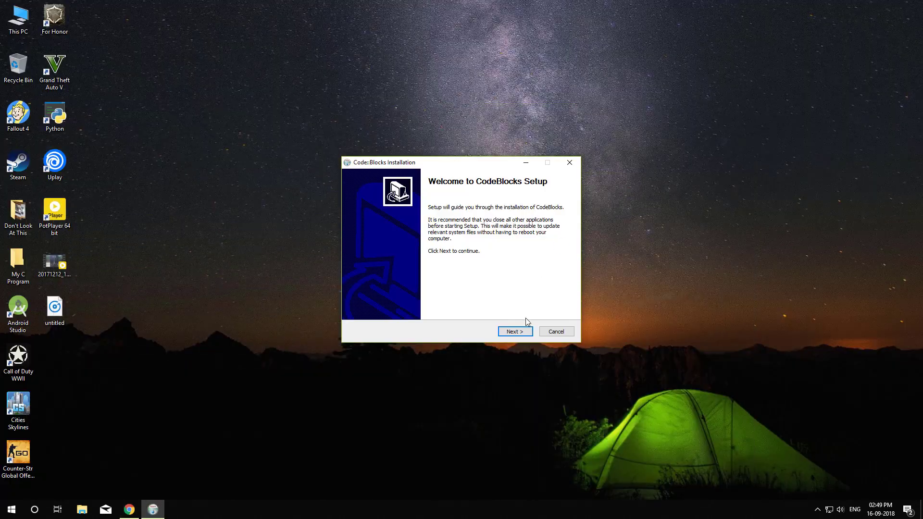
Run the Full install, decline launching Code::Blocks, and finish, leaving the CodeBlocks desktop shortcut
click(513, 330)
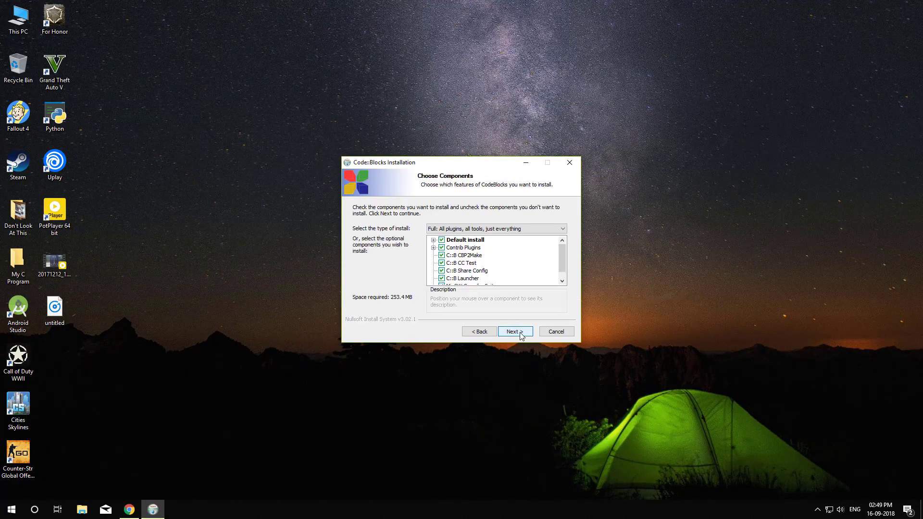
click(513, 332)
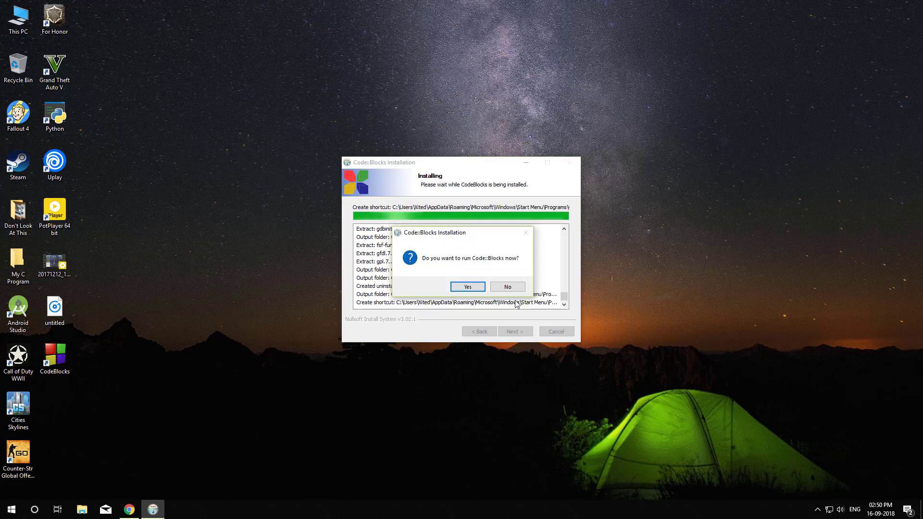
click(505, 286)
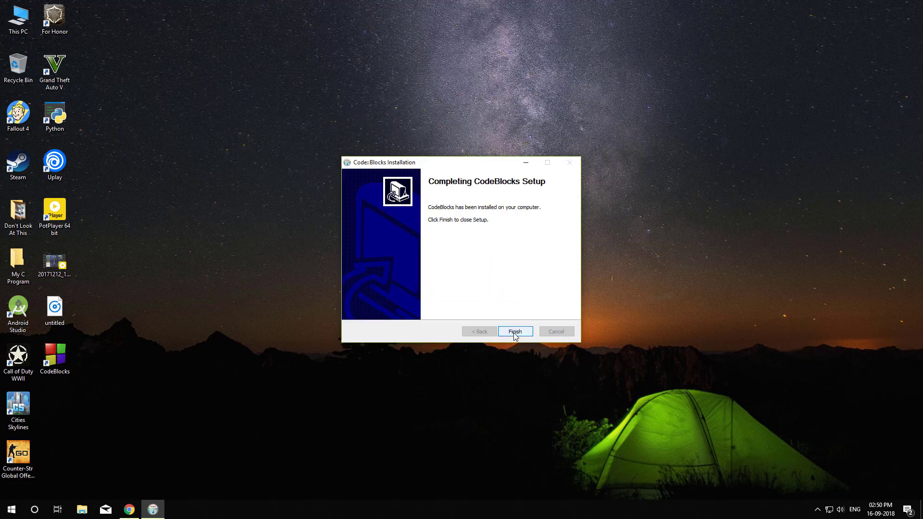
click(514, 330)
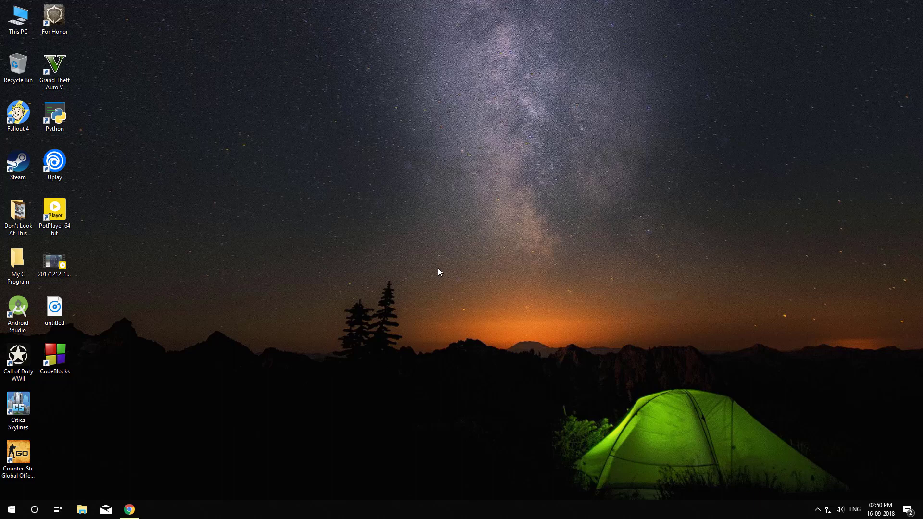
click(18, 163)
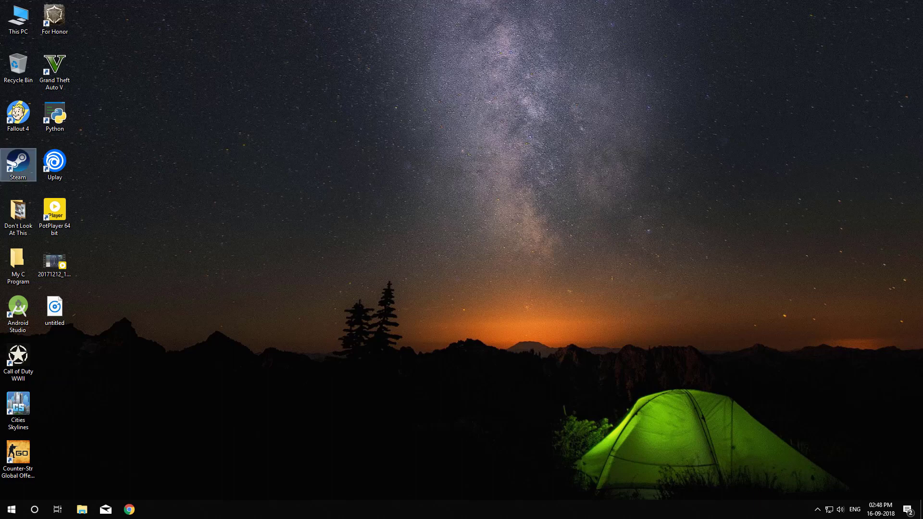